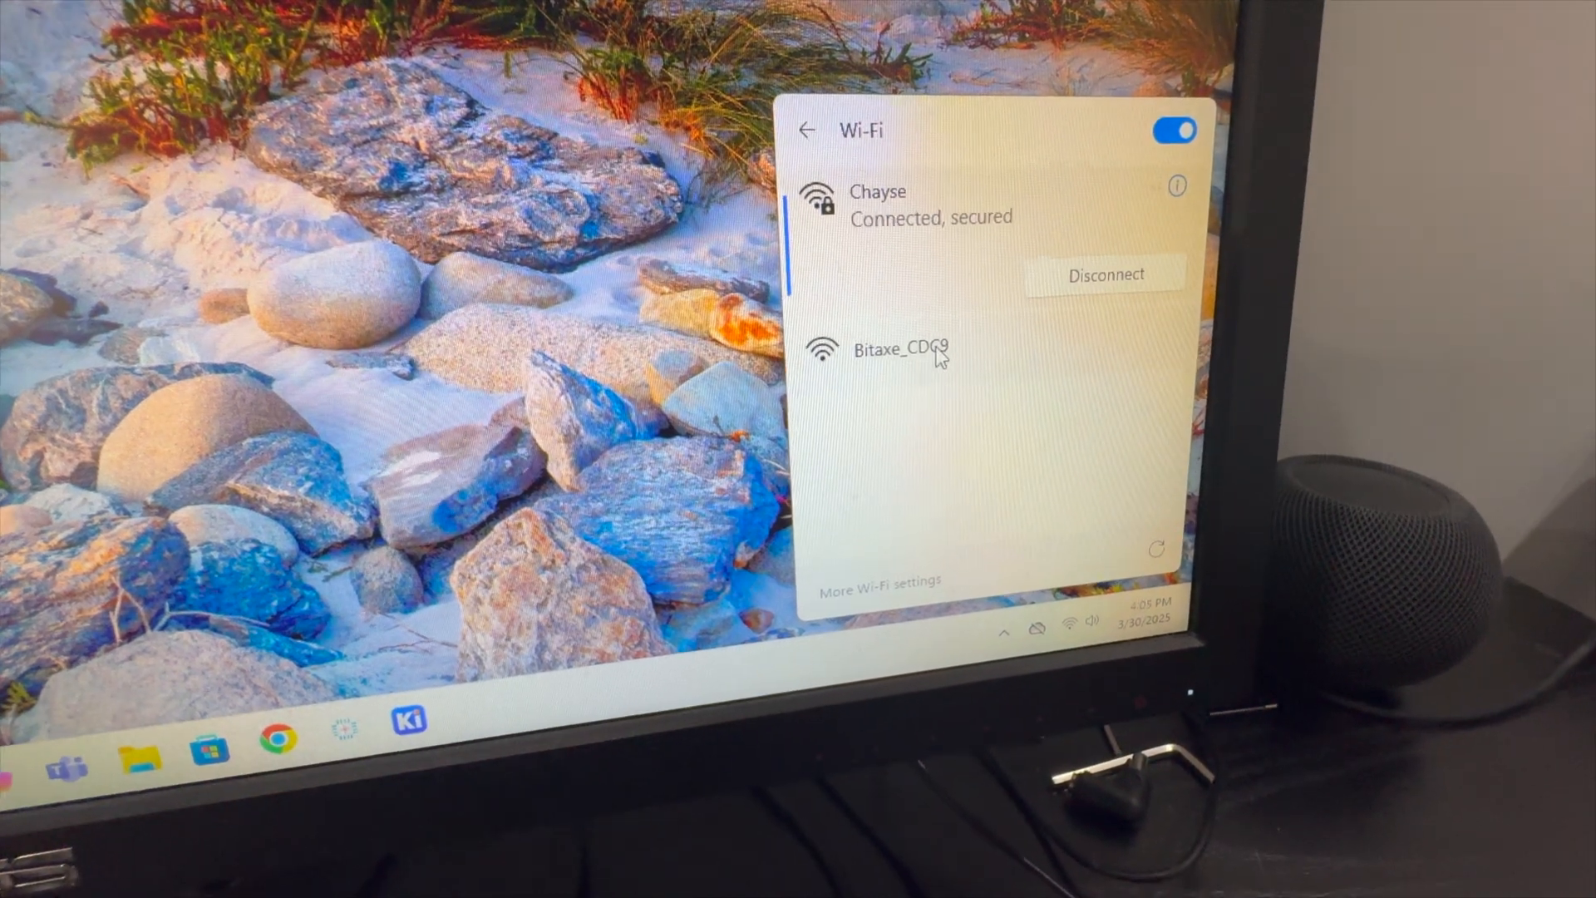
Step: Join the open Bitaxe_CDC9 Wi-Fi network from Windows quick settings
{"action": "left_click", "coordinate": [897, 349]}
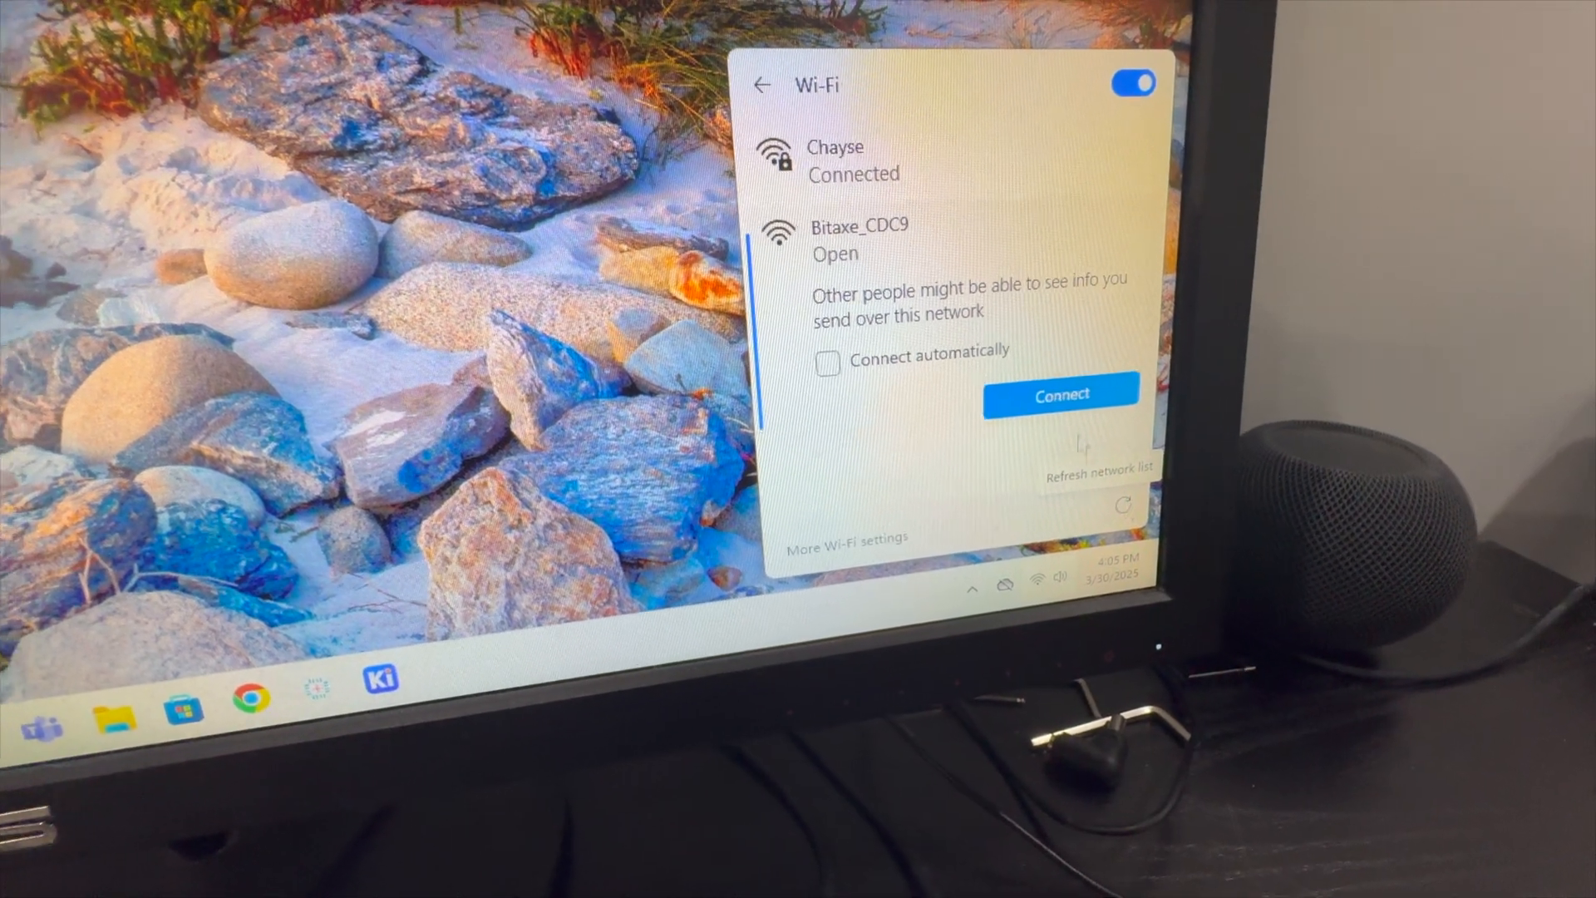
{"action": "left_click", "coordinate": [1060, 394]}
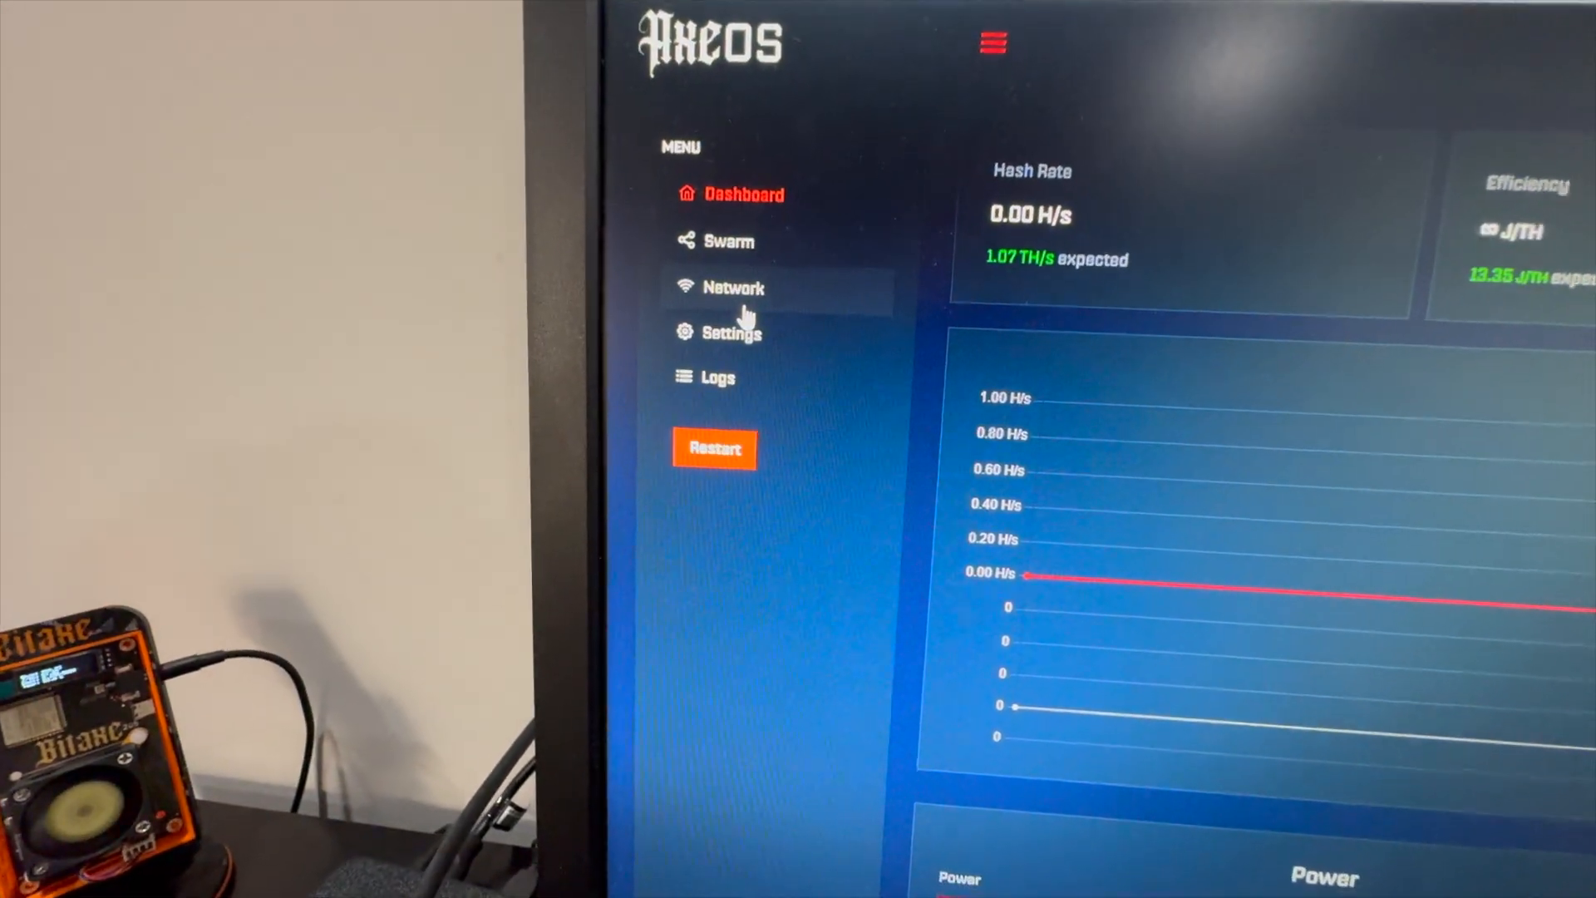
Step: Enter 'Chayse' as the WiFi SSID in the miner's network configuration
{"action": "left_click", "coordinate": [733, 287]}
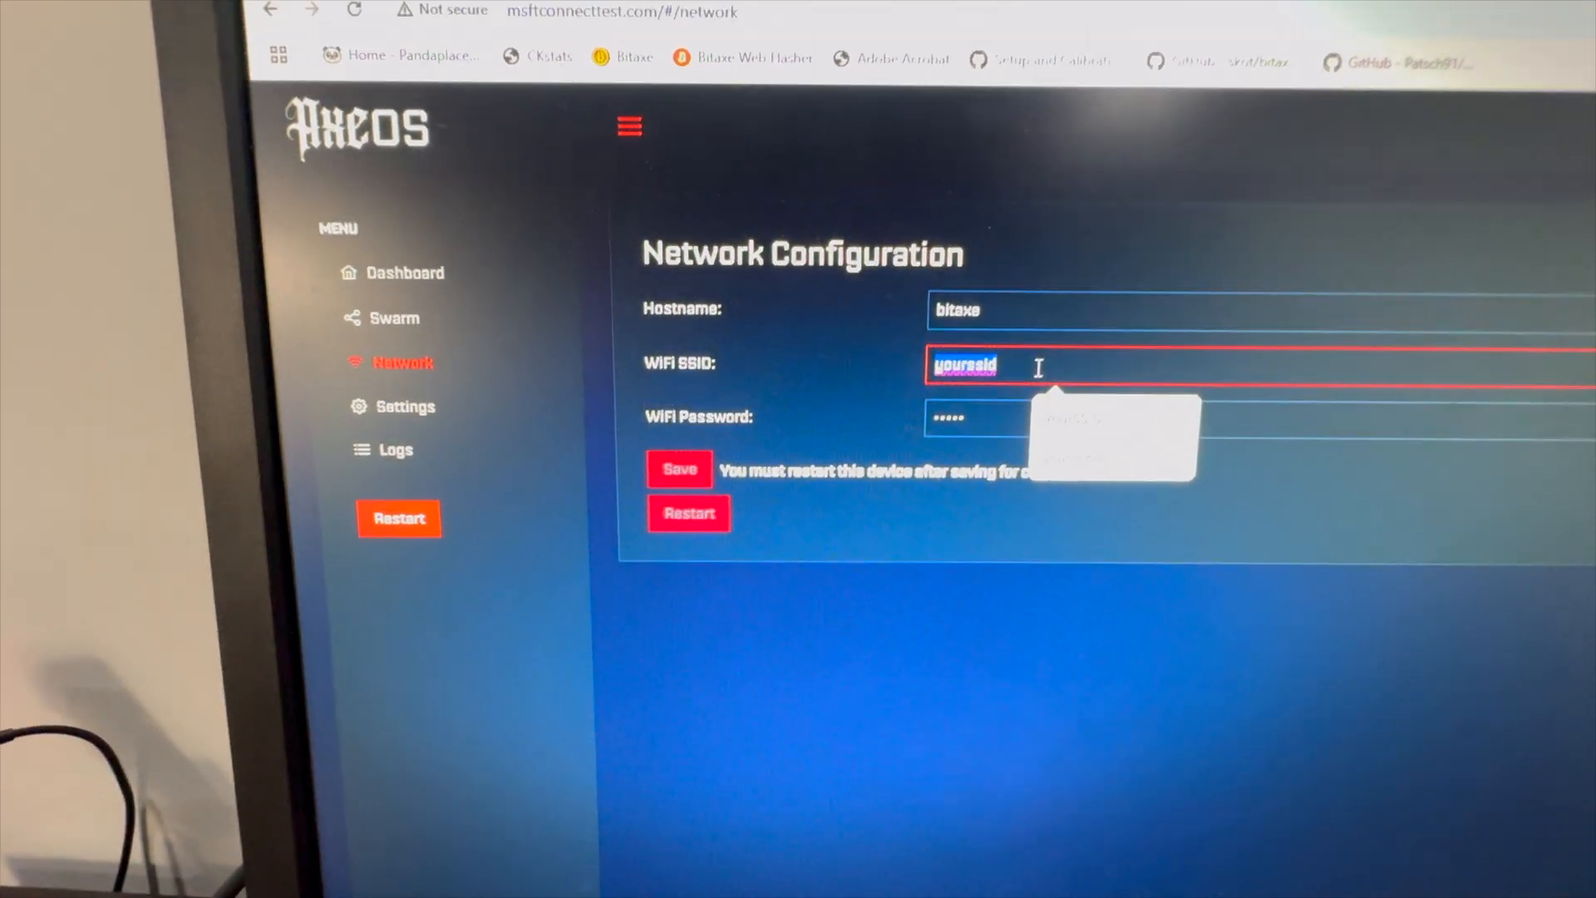
{"action": "type", "text": "Chayse"}
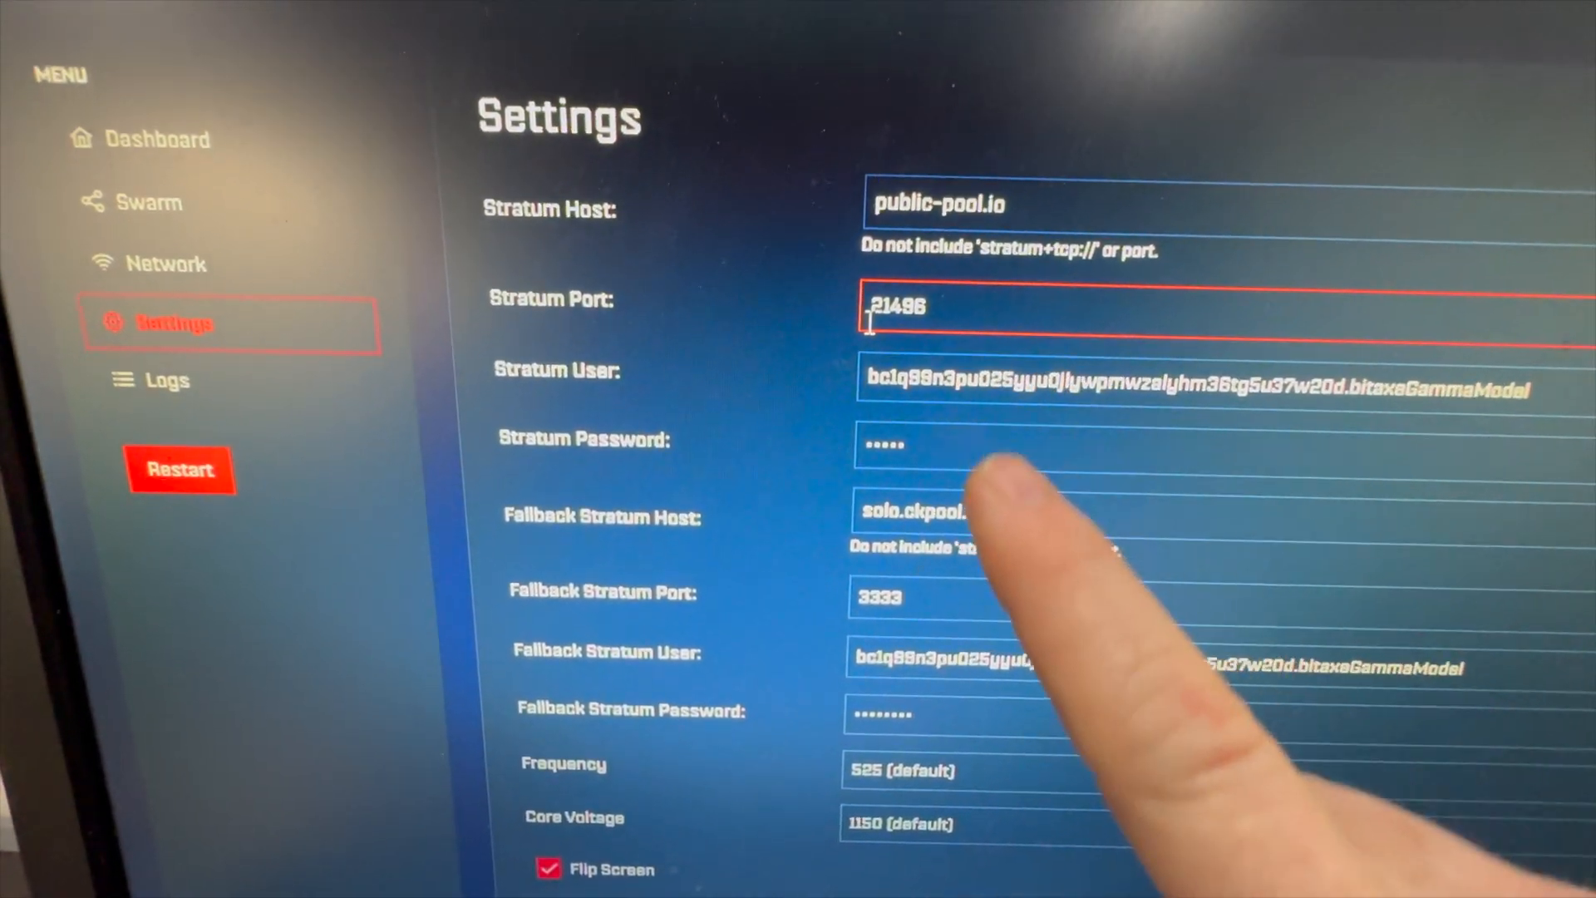
Step: Scroll through Settings: public-pool.io stratum, solo.ckpool fallback, frequency 525, voltage 1150, fans
{"action": "scroll", "scroll_direction": "down", "scroll_amount": 3}
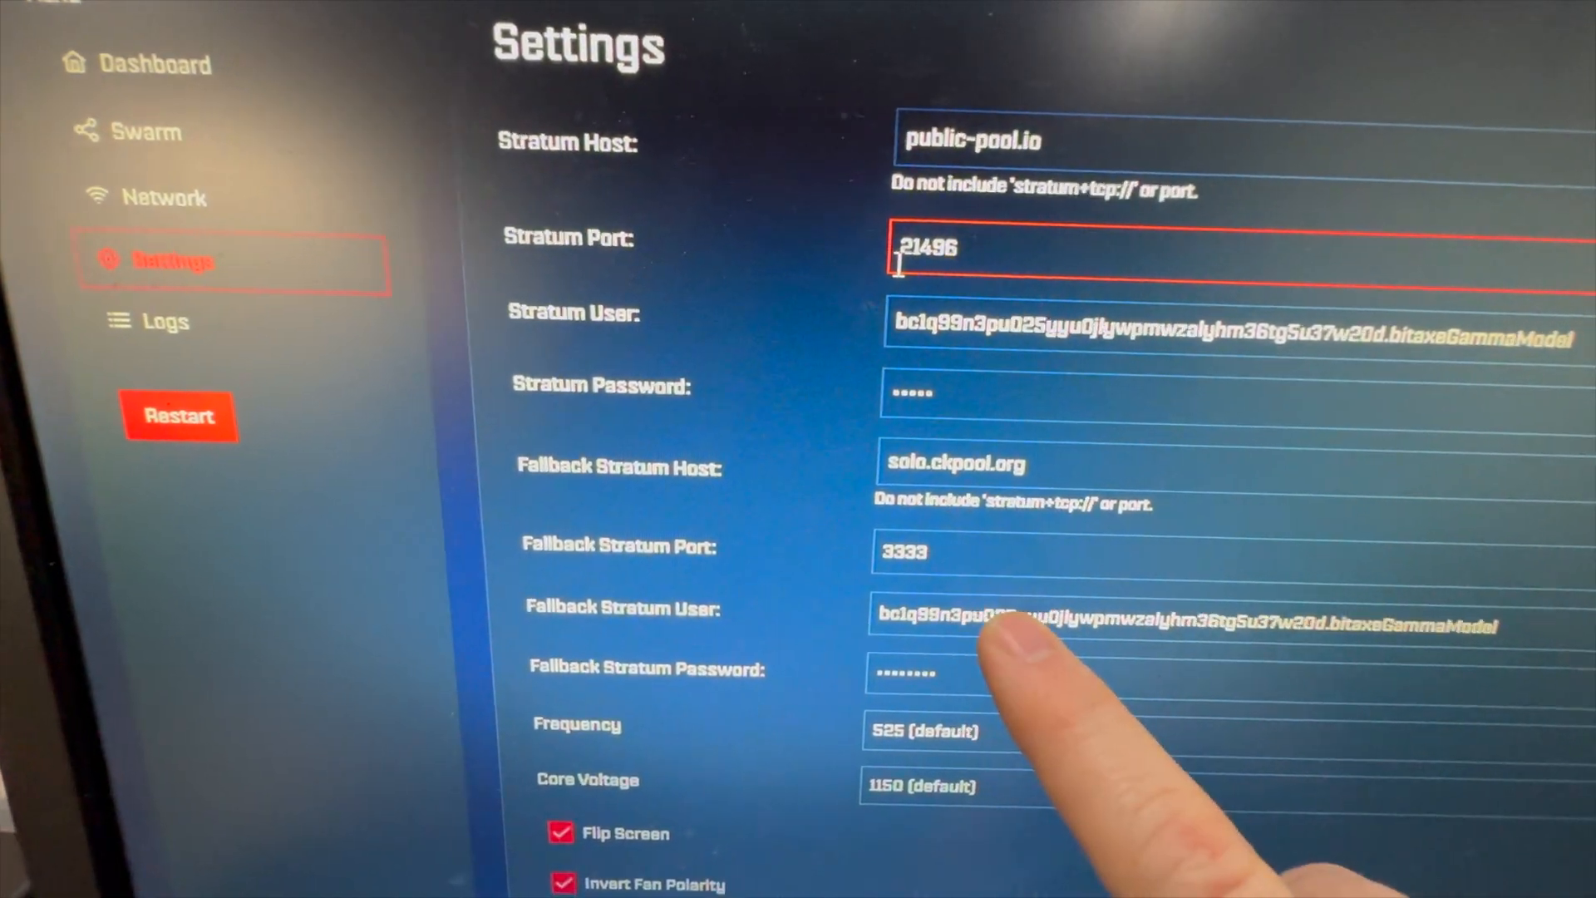
{"action": "scroll", "scroll_direction": "down", "scroll_amount": 3}
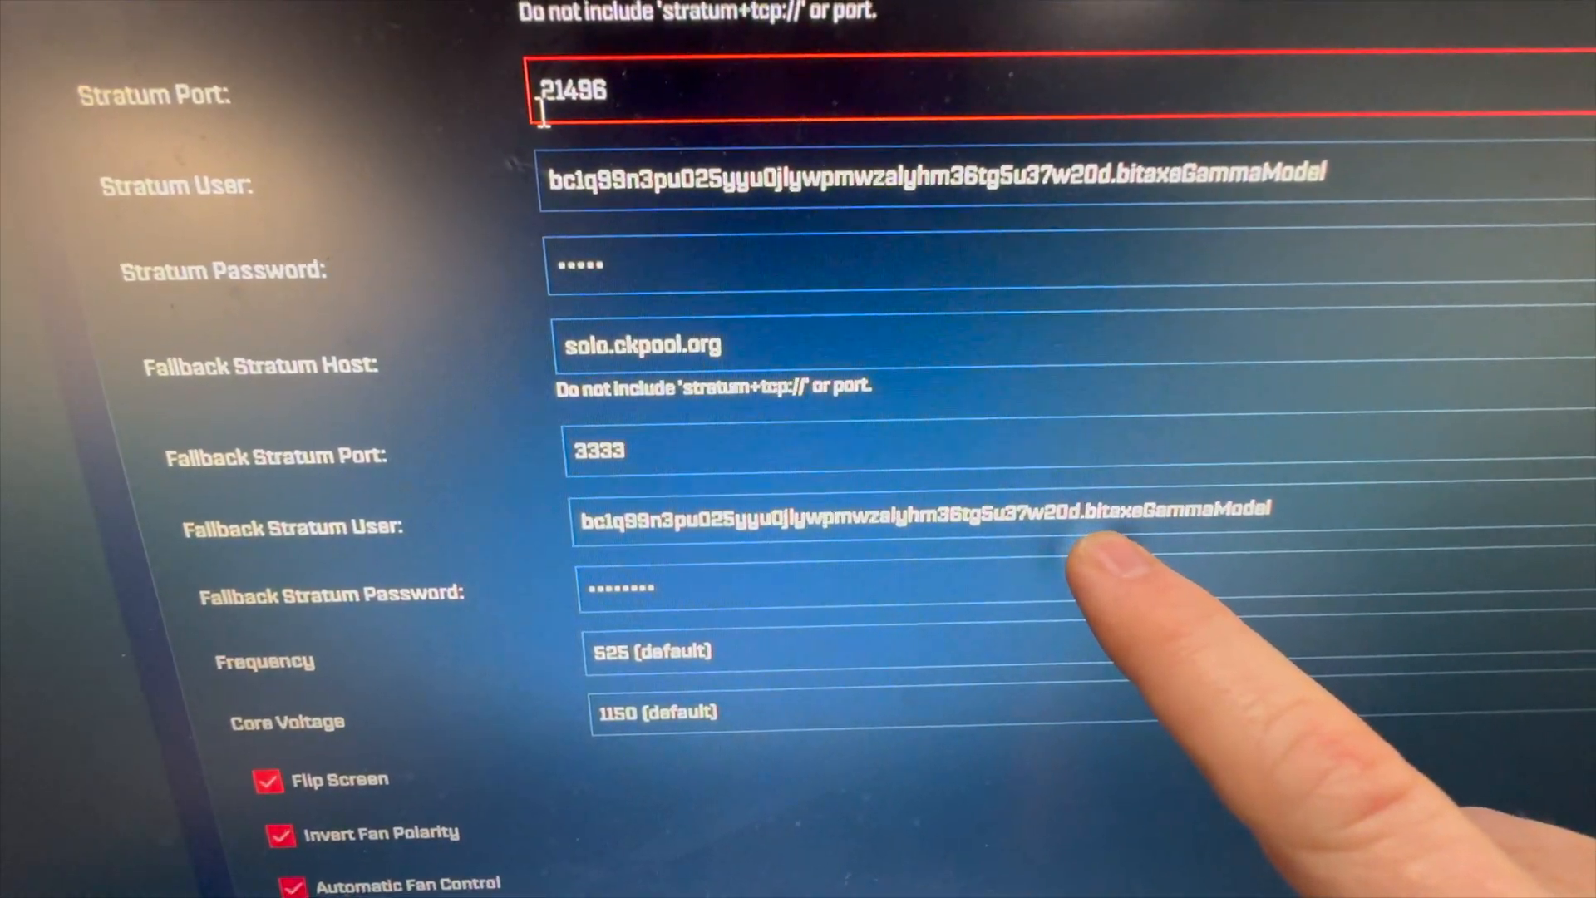
{"action": "scroll", "scroll_direction": "down", "scroll_amount": 3}
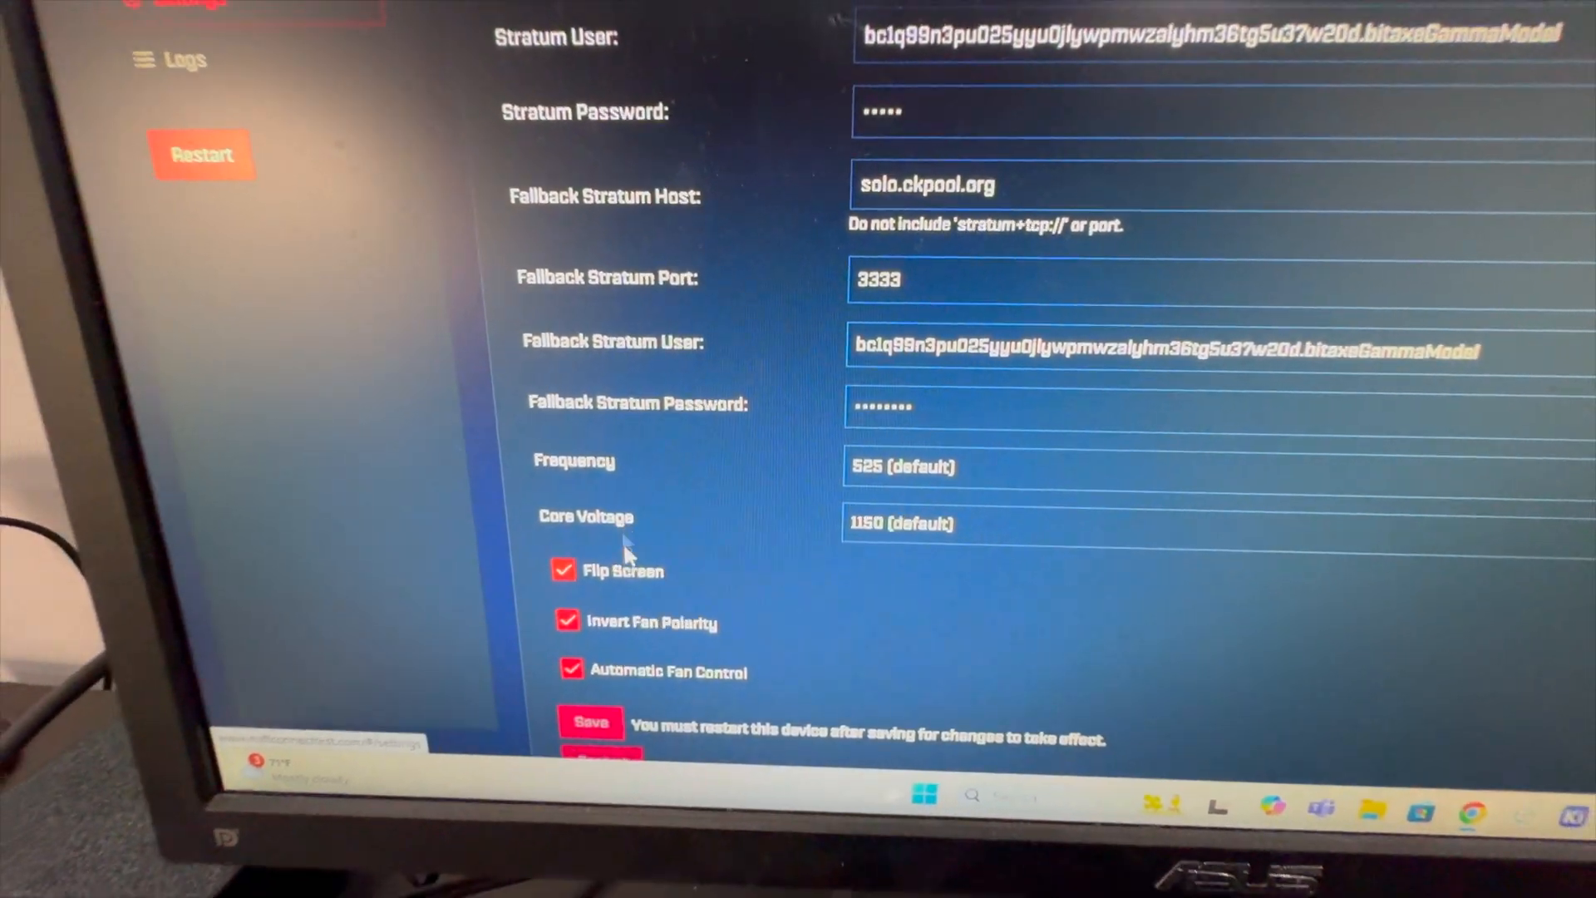
{"action": "scroll", "scroll_direction": "down", "scroll_amount": 3}
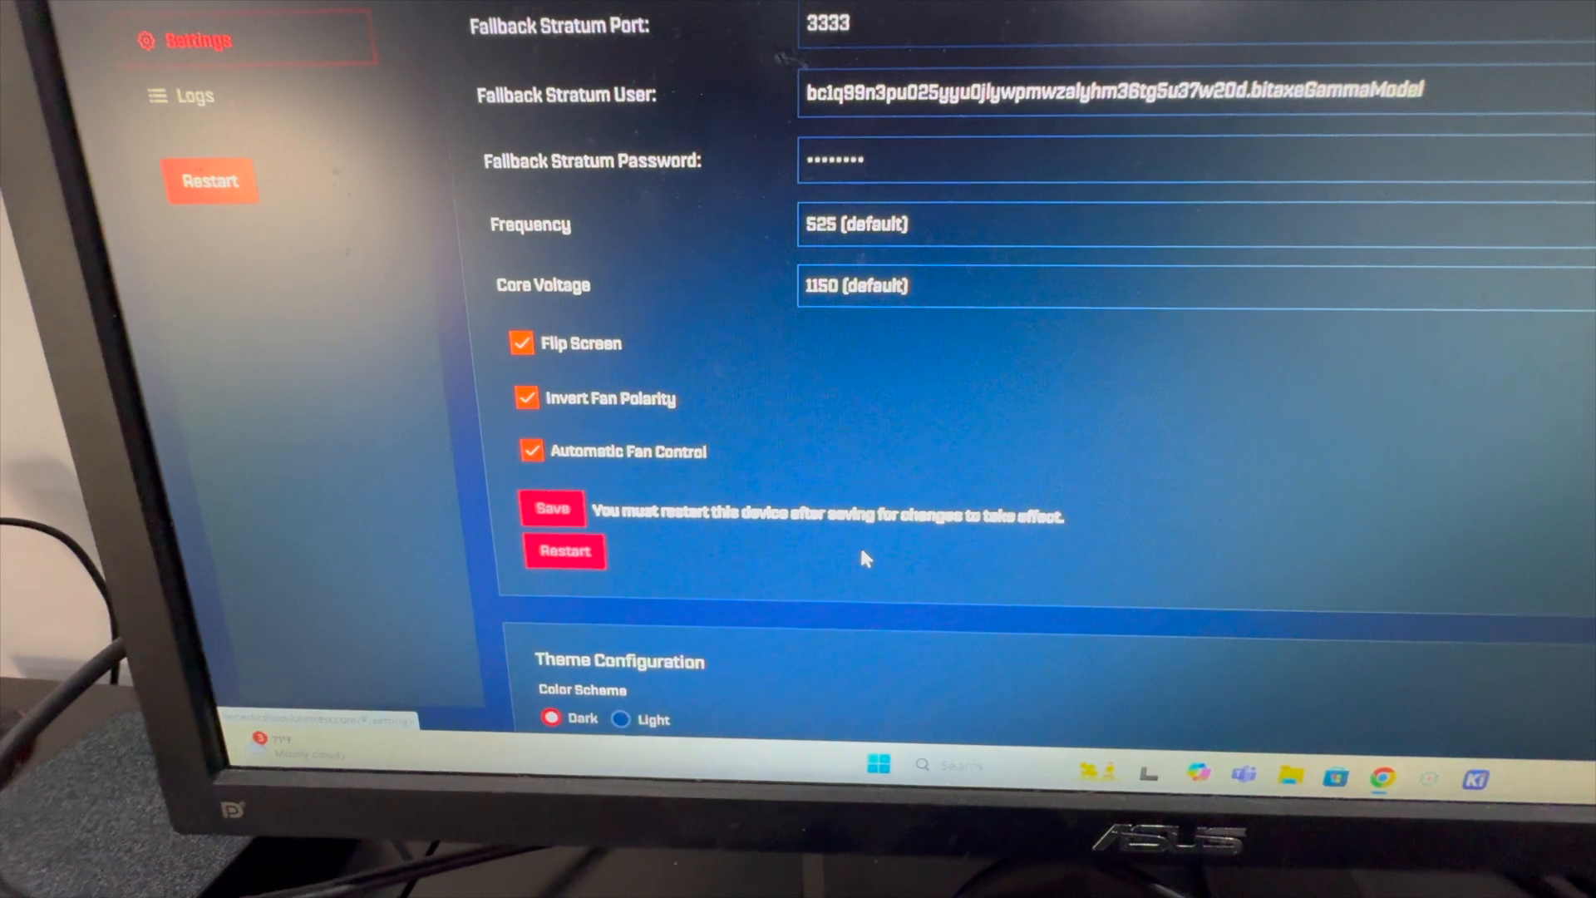
{"action": "scroll", "scroll_direction": "down", "scroll_amount": 3}
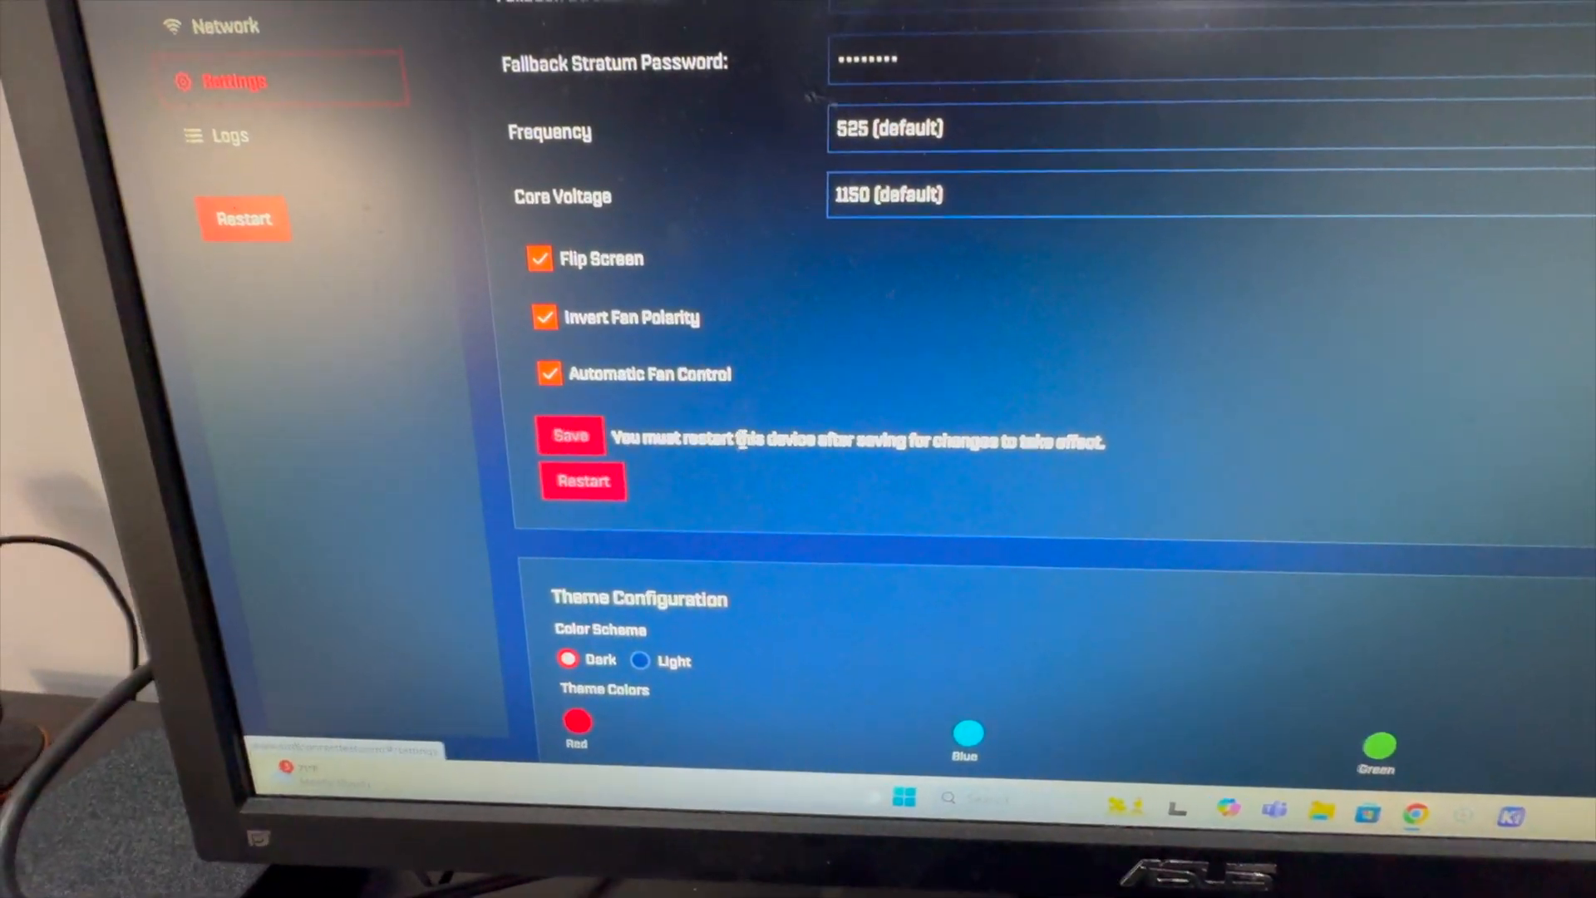
{"action": "scroll", "scroll_direction": "up", "scroll_amount": 3}
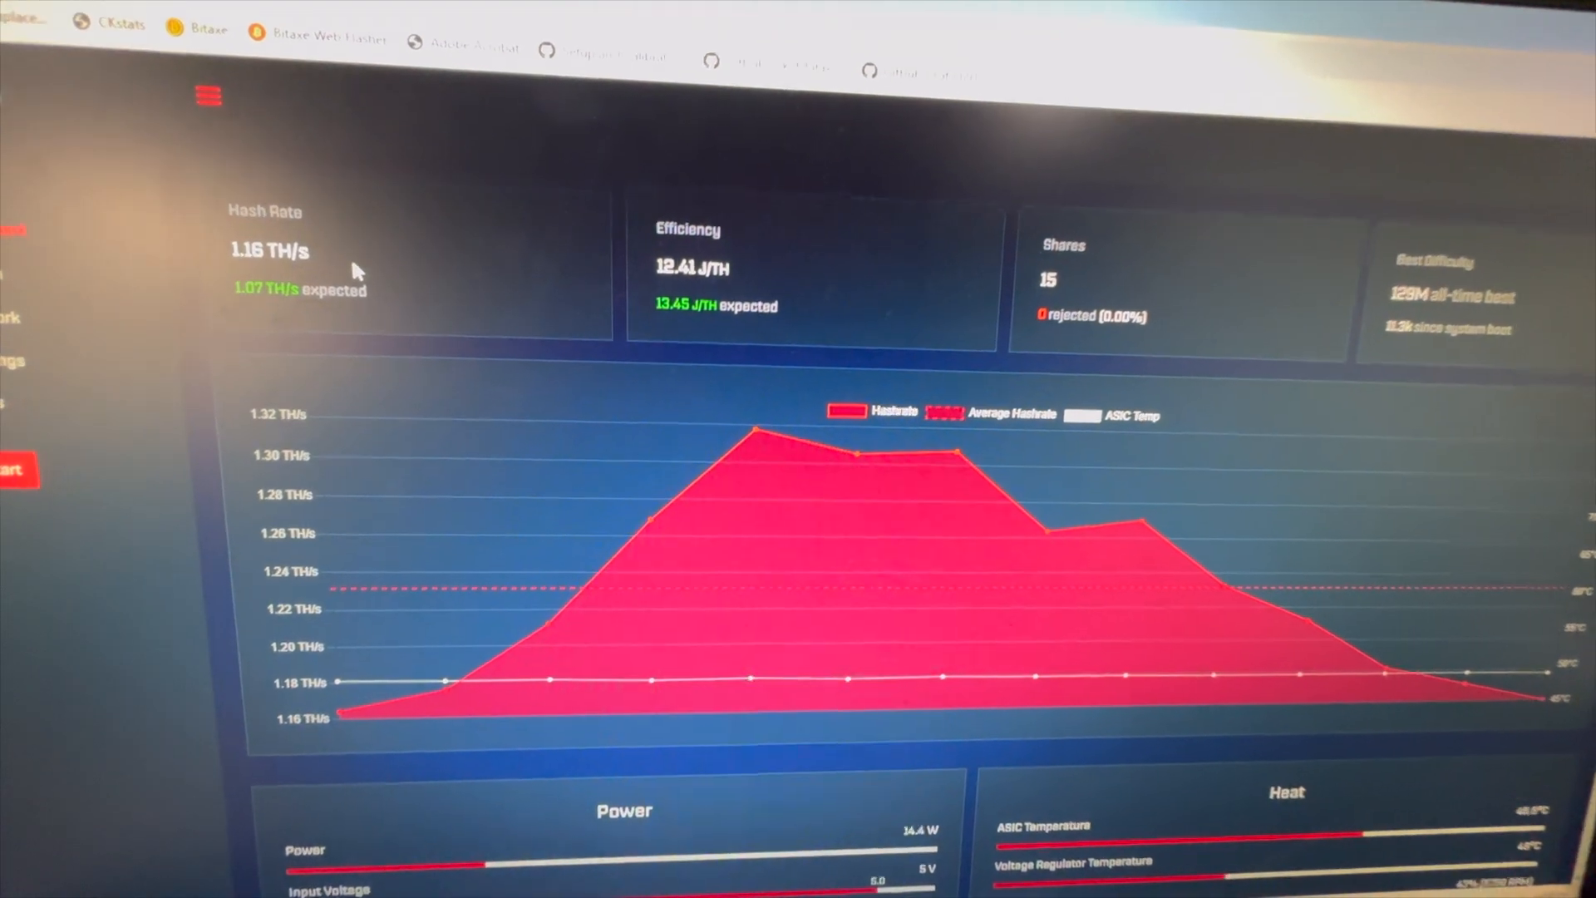
{"action": "scroll", "scroll_direction": "down", "scroll_amount": 3}
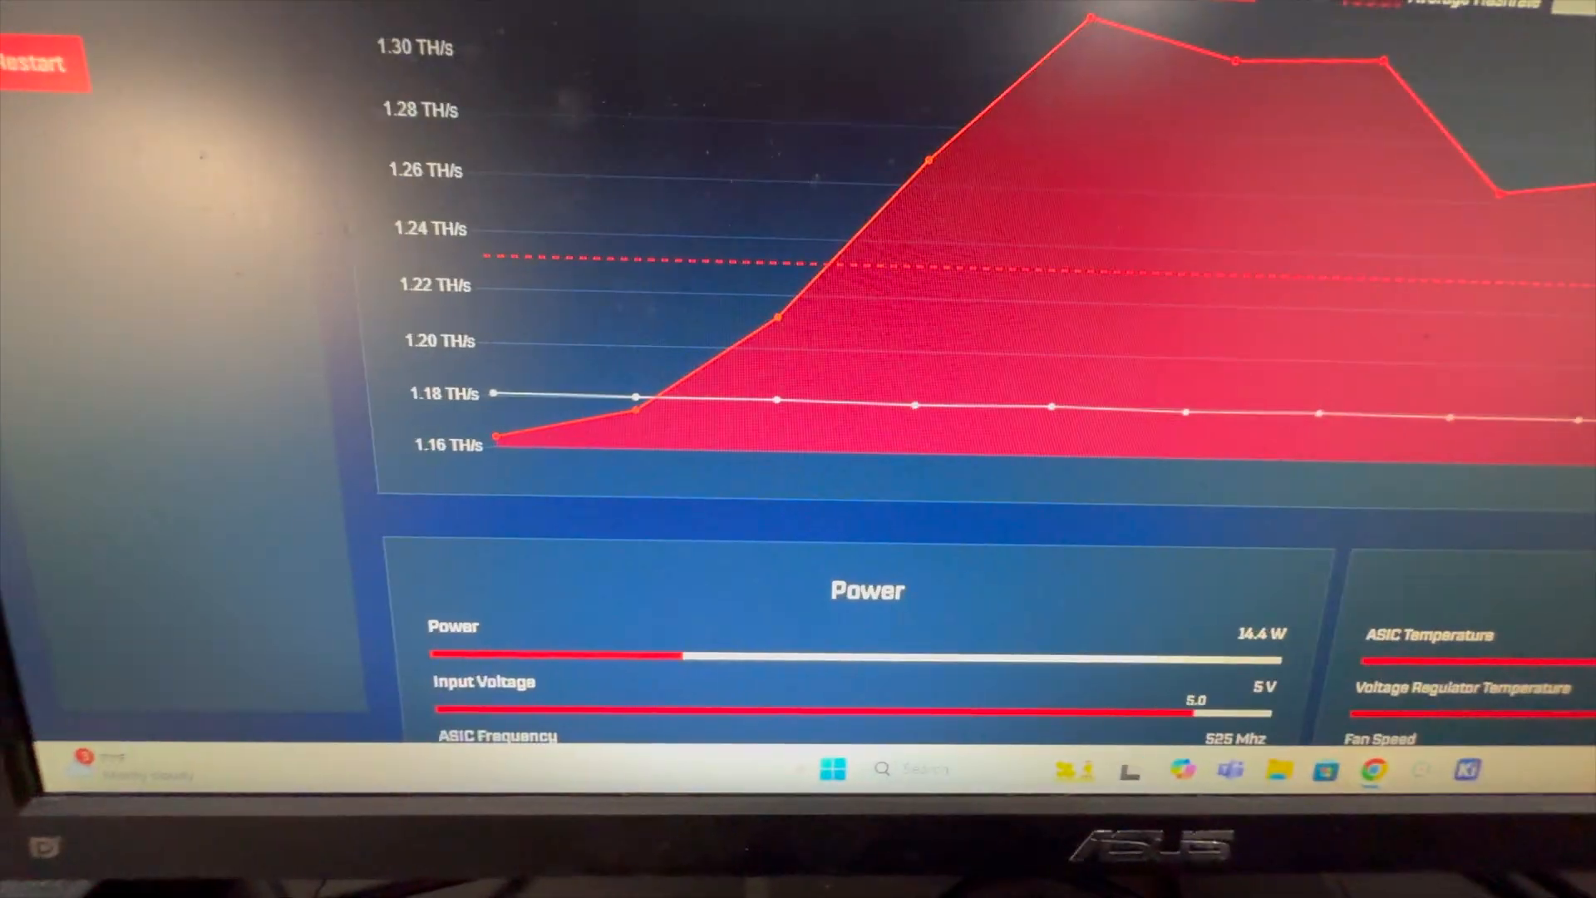
{"action": "scroll", "scroll_direction": "down", "scroll_amount": 3}
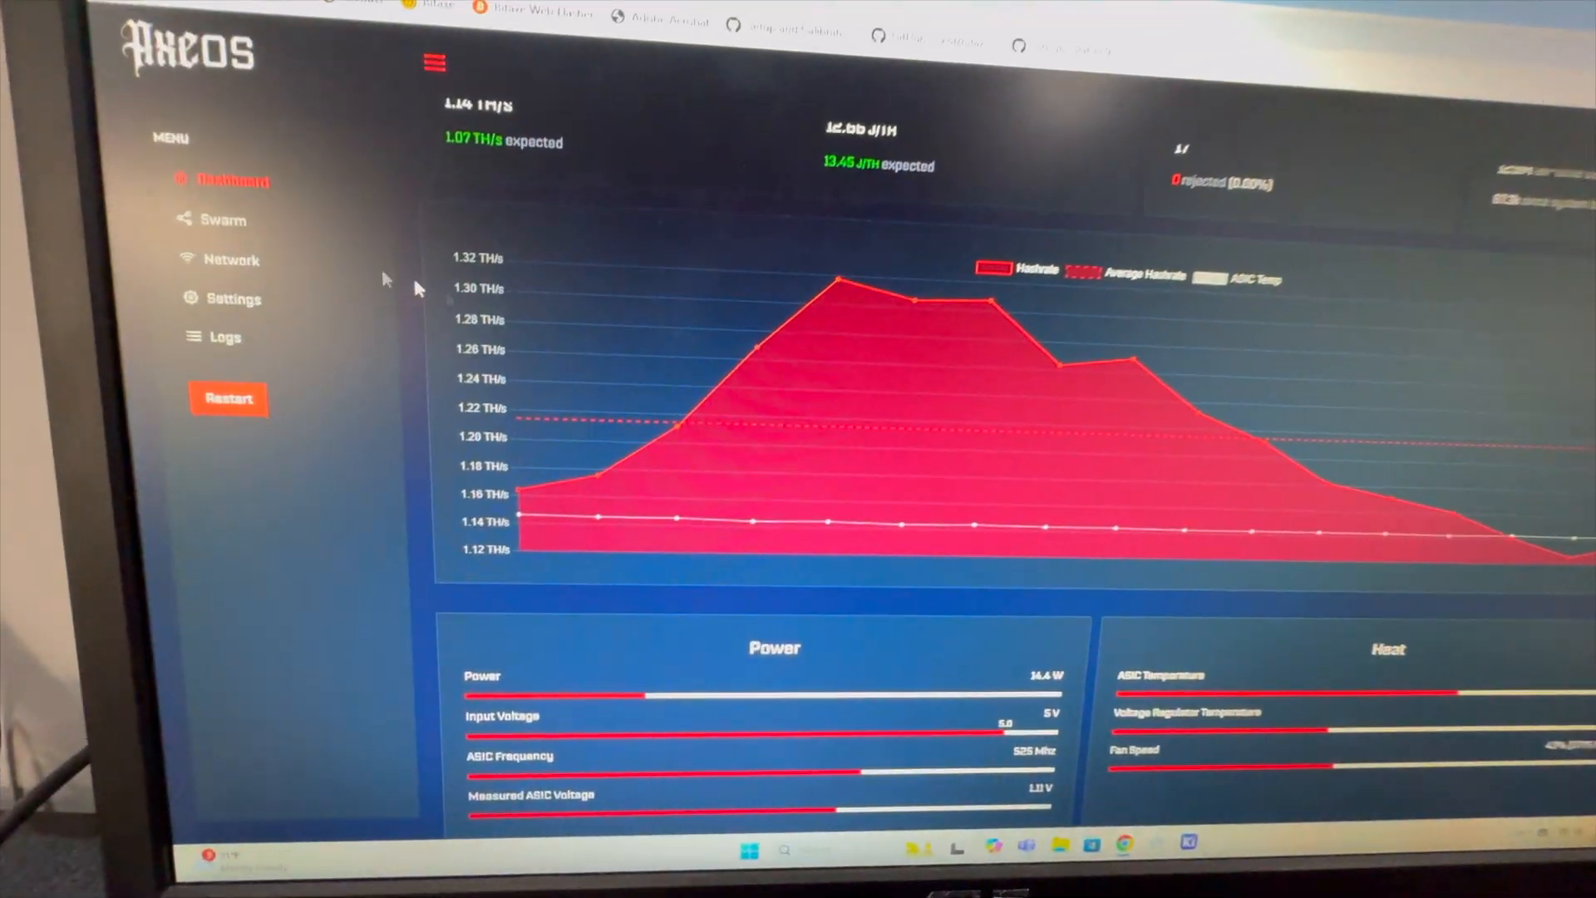
Step: Reload the Dashboard to restart the hashrate chart near 1.15 TH/s
{"action": "left_click", "coordinate": [230, 258]}
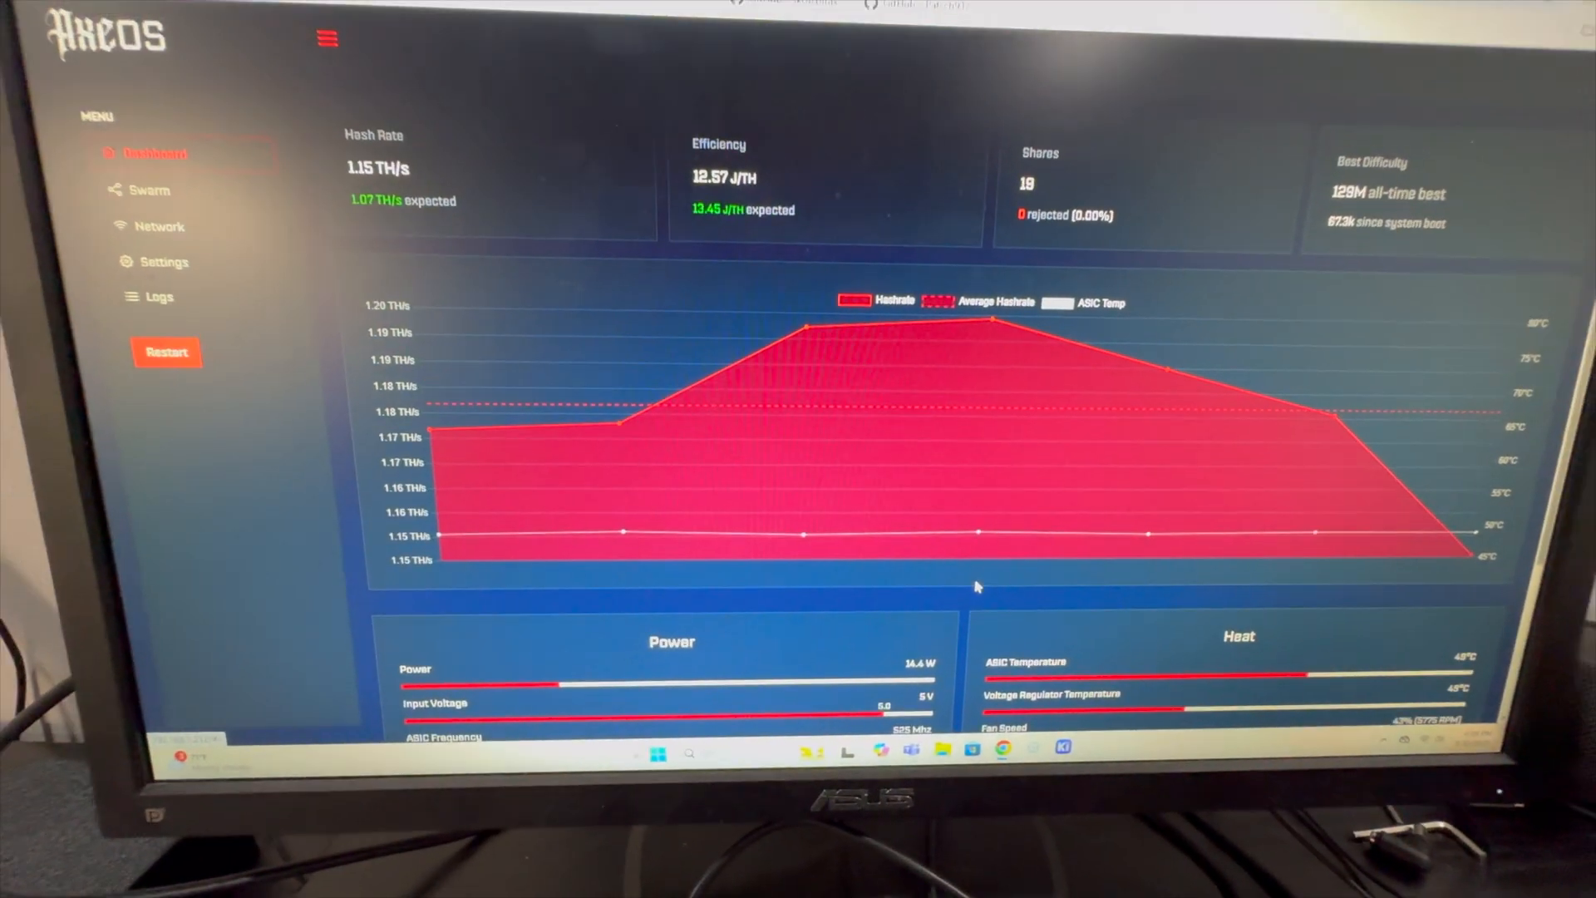
{"action": "scroll", "scroll_direction": "down", "scroll_amount": 3}
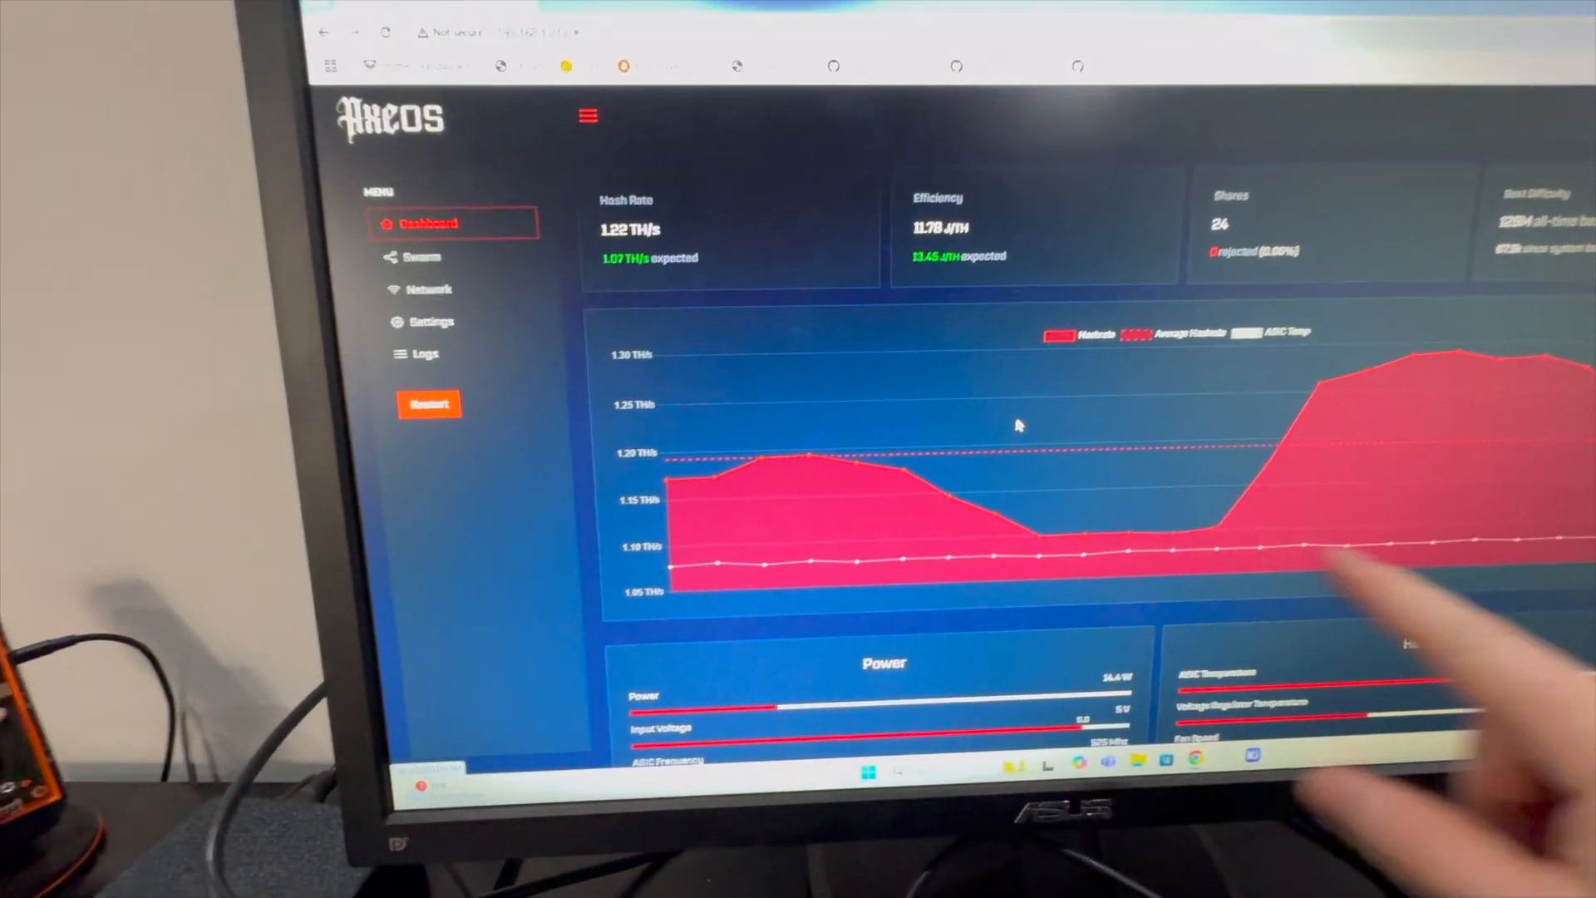
Step: Visit the Settings page, then return to a fresh Dashboard showing 1.25 TH/s
{"action": "scroll", "scroll_direction": "down", "scroll_amount": 3}
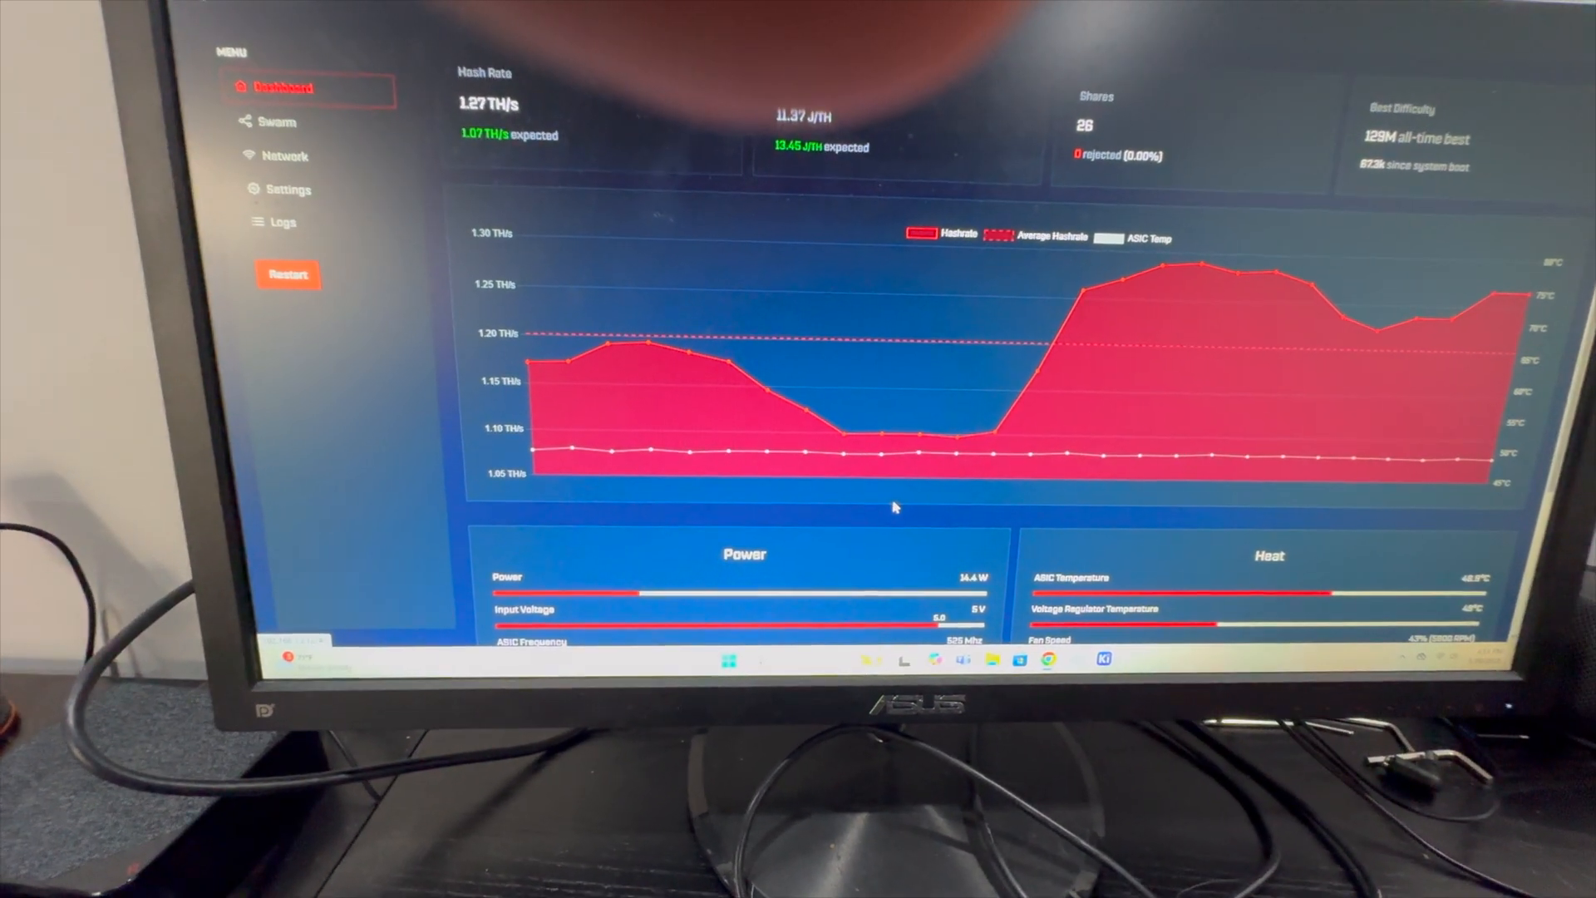
{"action": "left_click", "coordinate": [285, 190]}
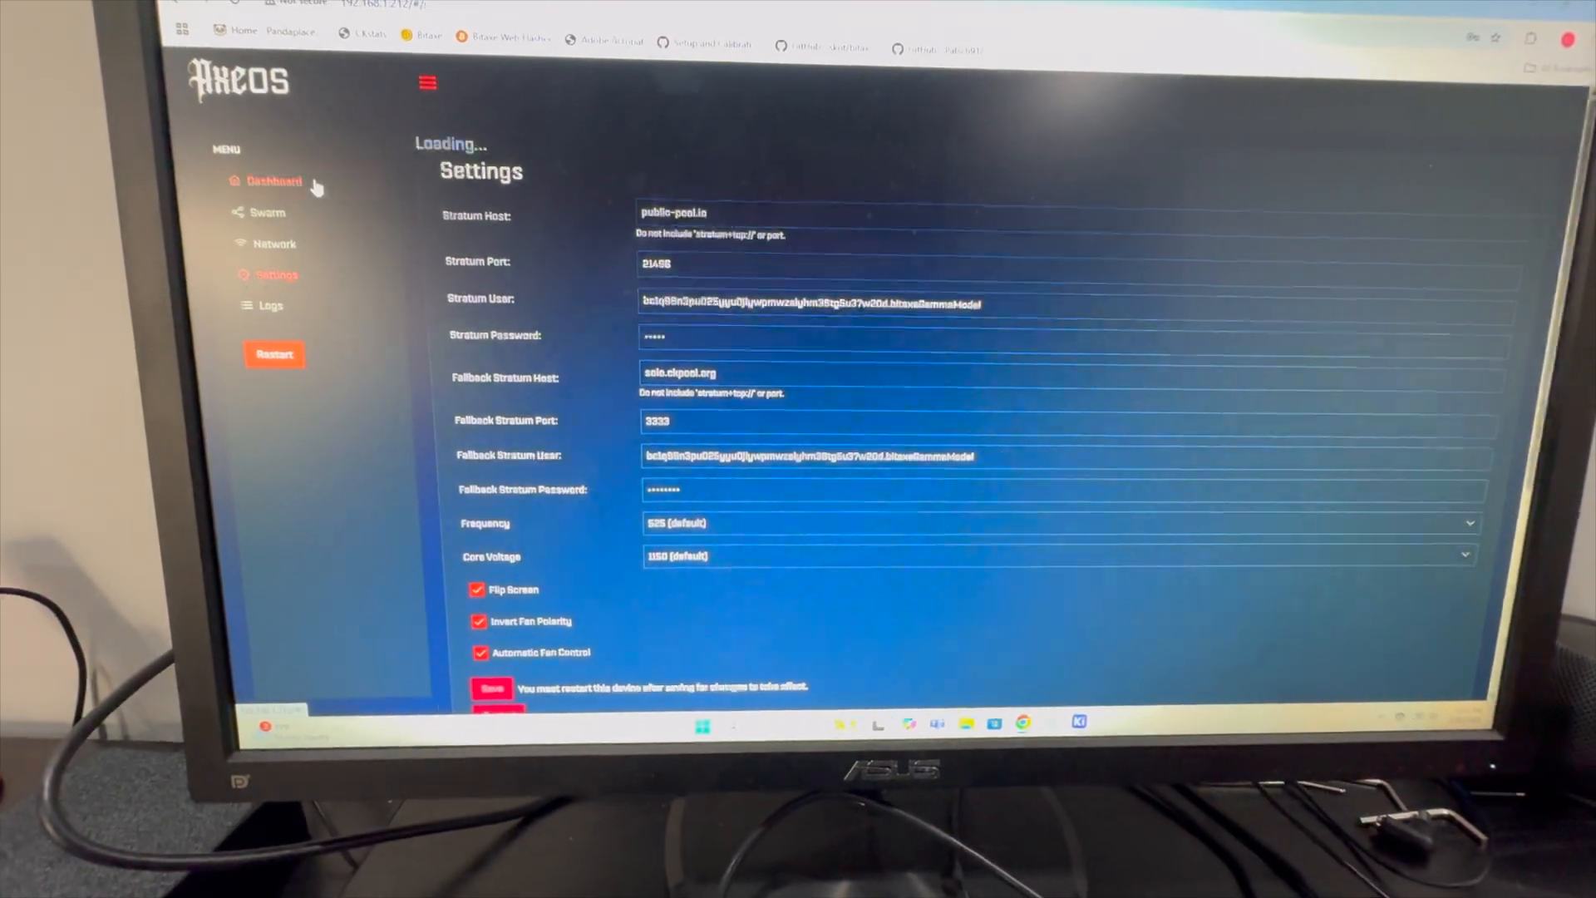
{"action": "left_click", "coordinate": [272, 182]}
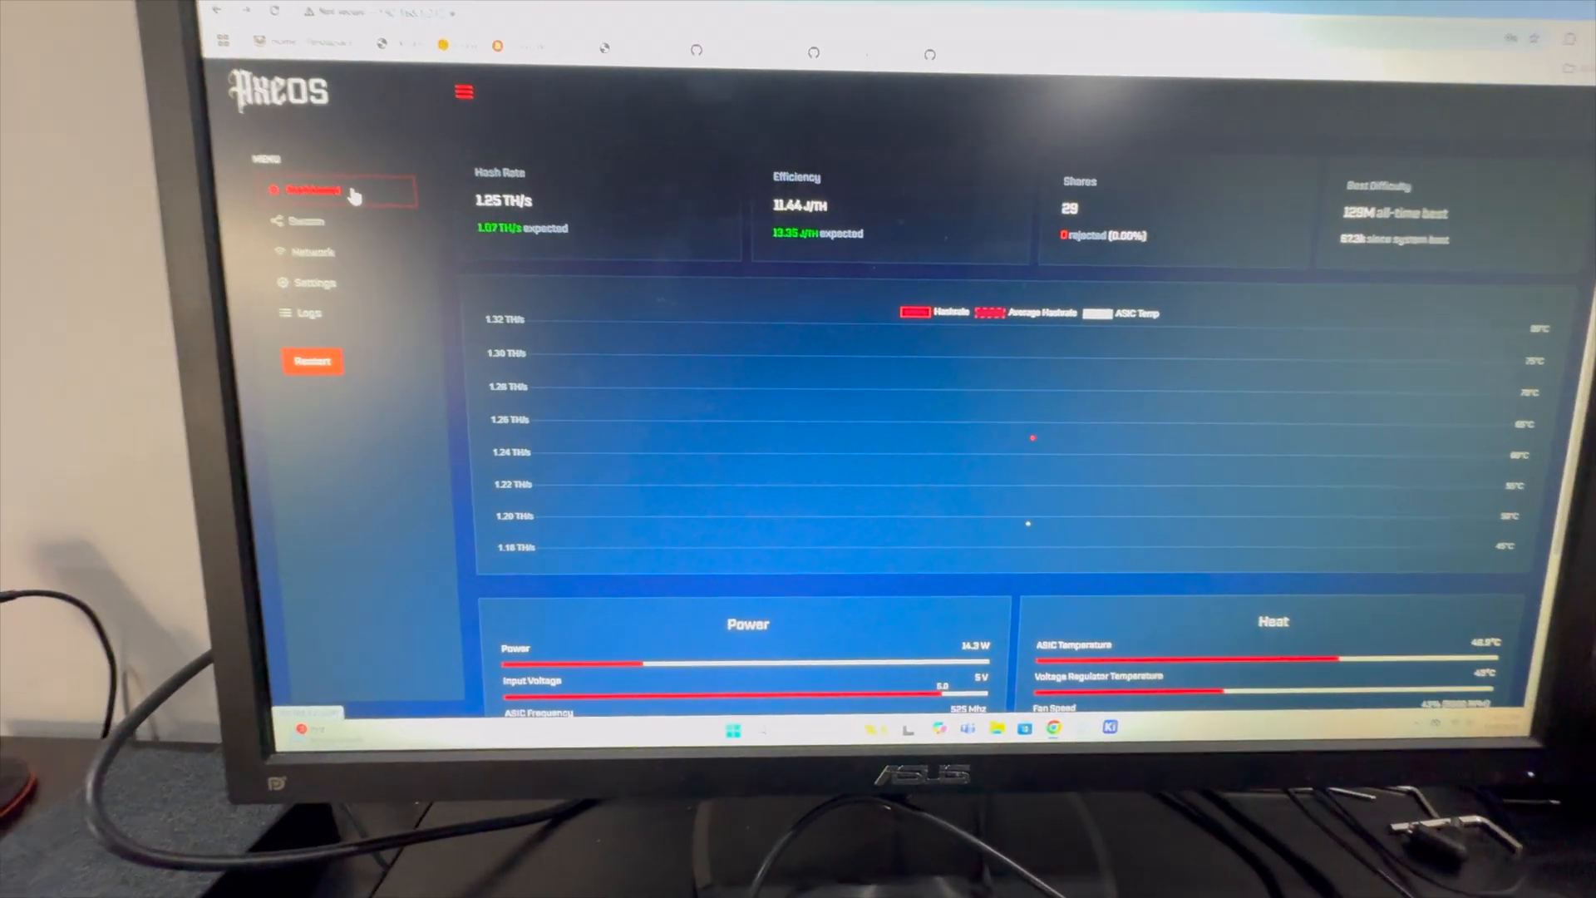